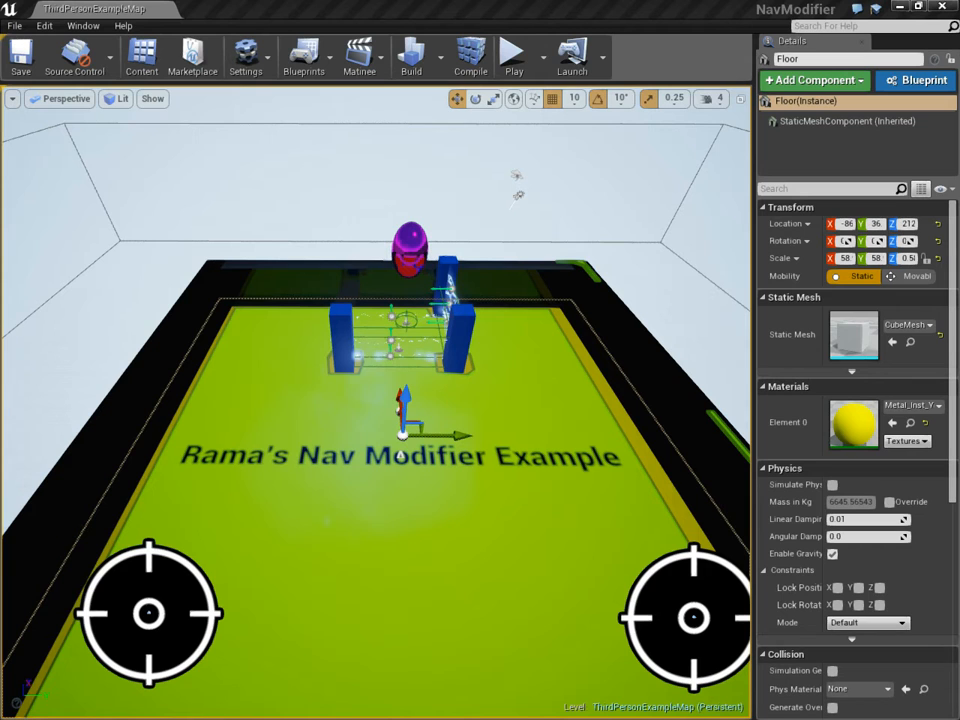
- Start a play session of the Nav Modifier level to watch the AI
left_click(514, 55)
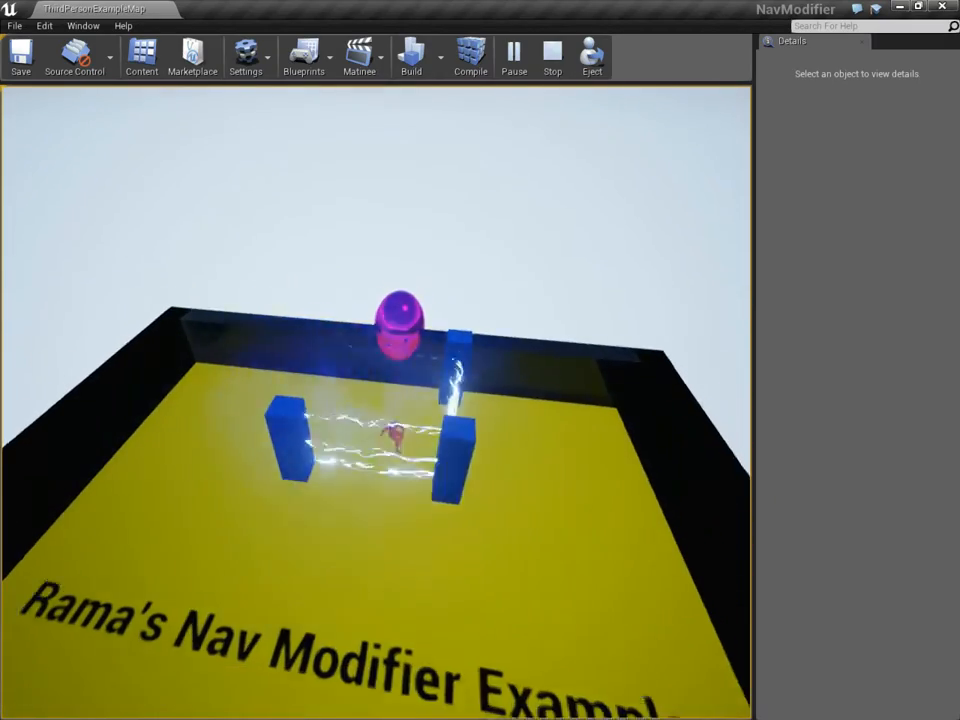
- Rotate the play camera around the arena, then switch to the MediaFire browser window
left_click_drag(400, 400, 350, 350)
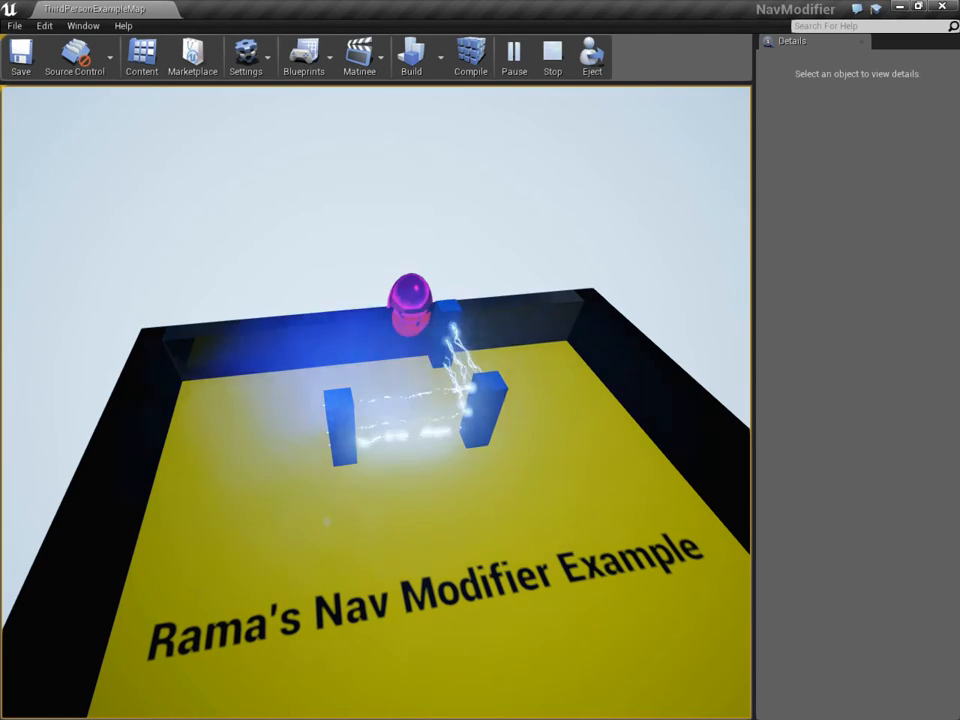
left_click(552, 55)
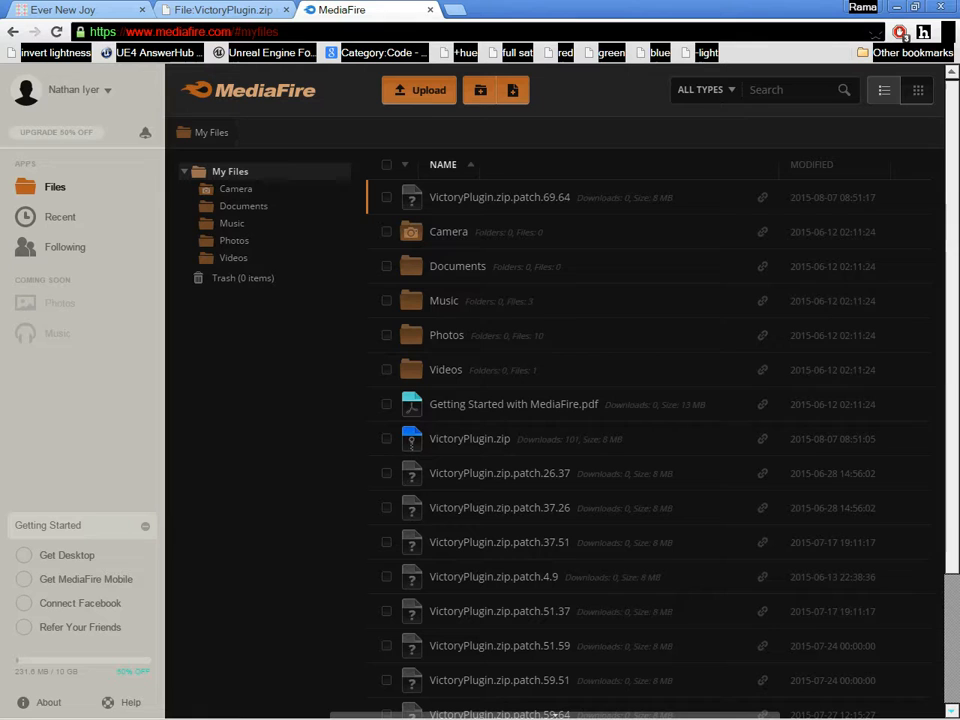
- Go back from the browser to the Unreal Editor's Nav Modifier level
left_click(220, 9)
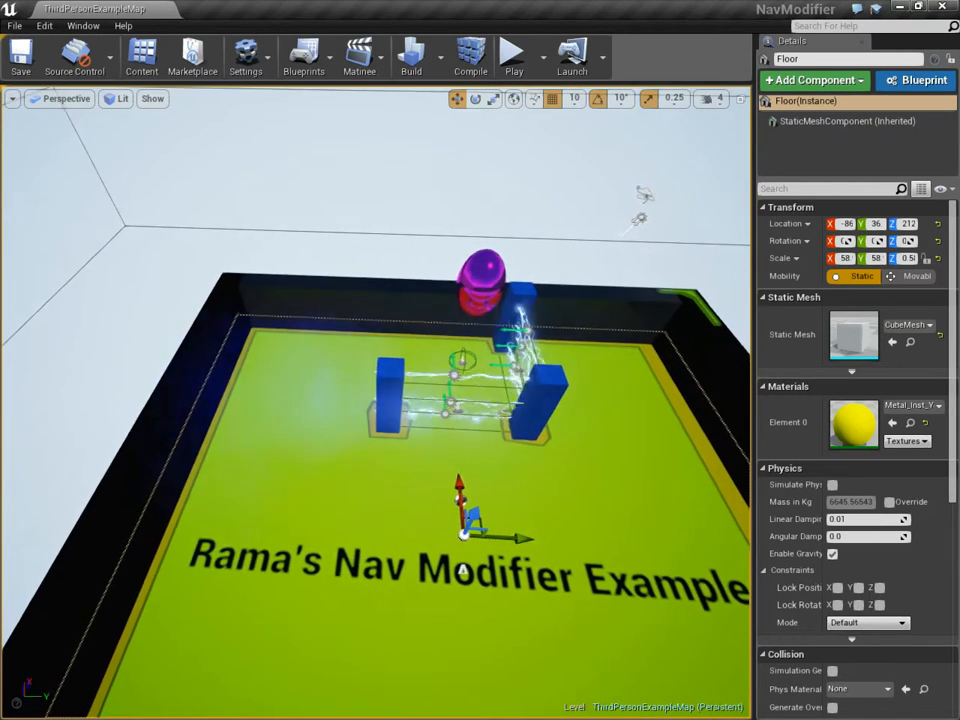
left_click(303, 55)
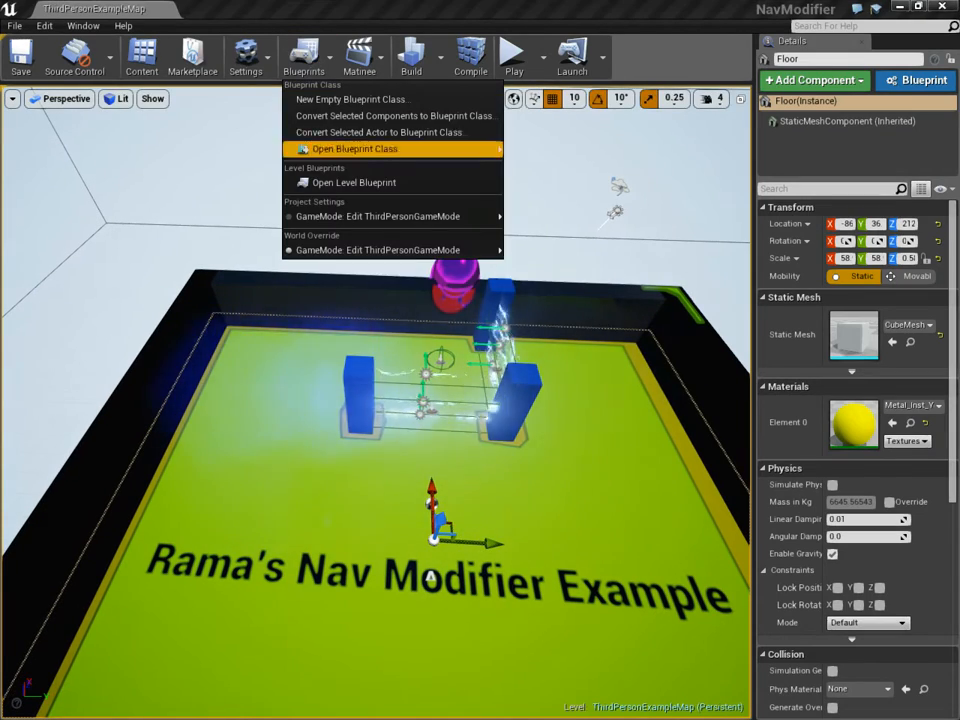
left_click(354, 182)
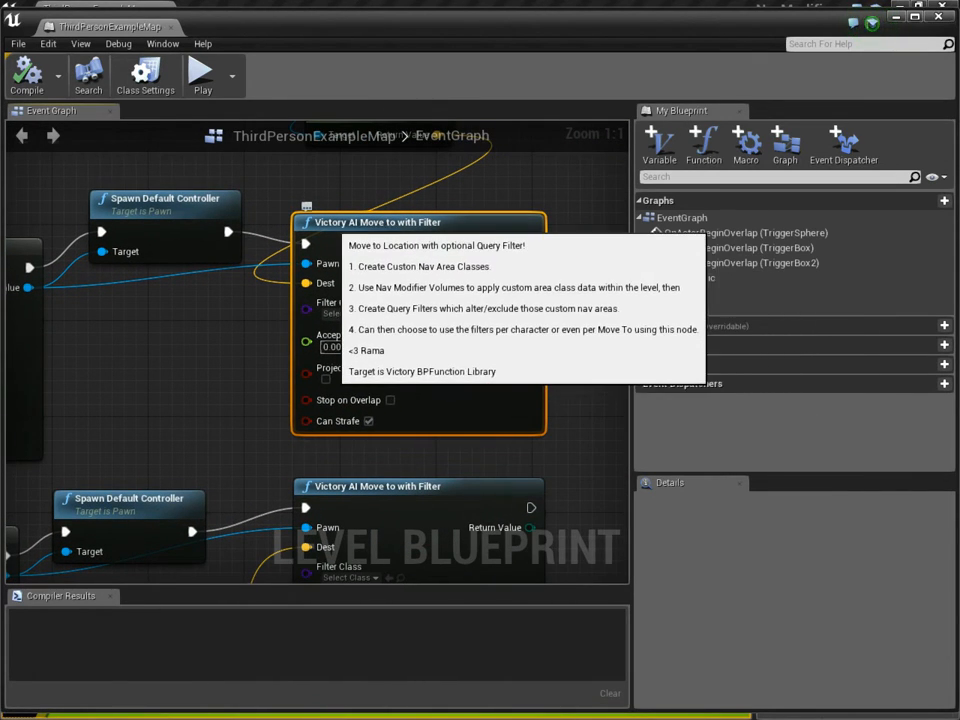
mouse_move(337, 302)
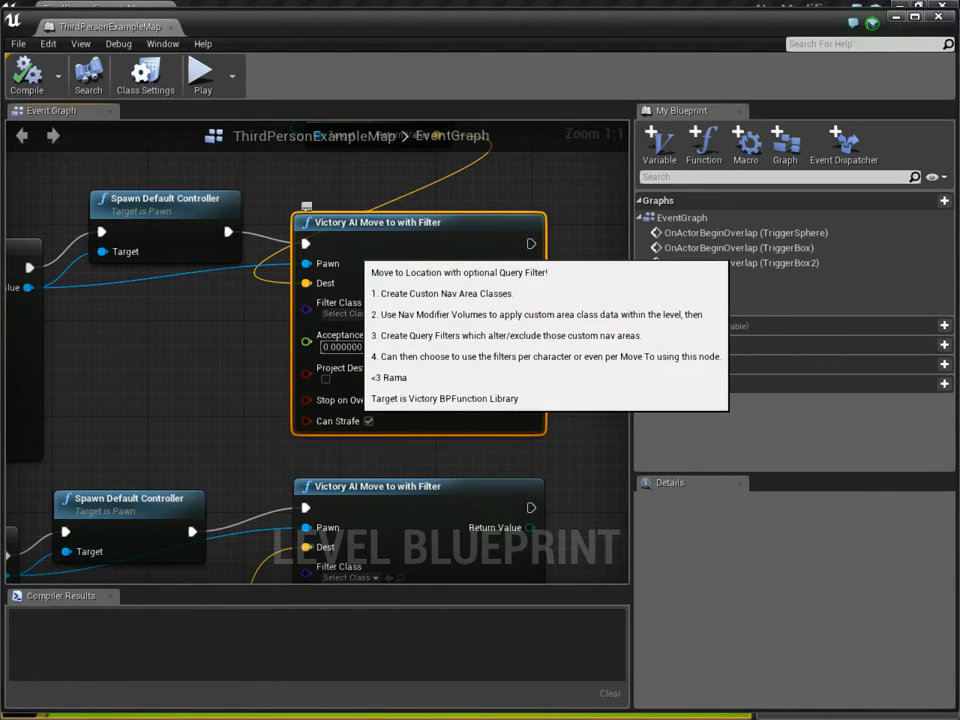
left_click(27, 74)
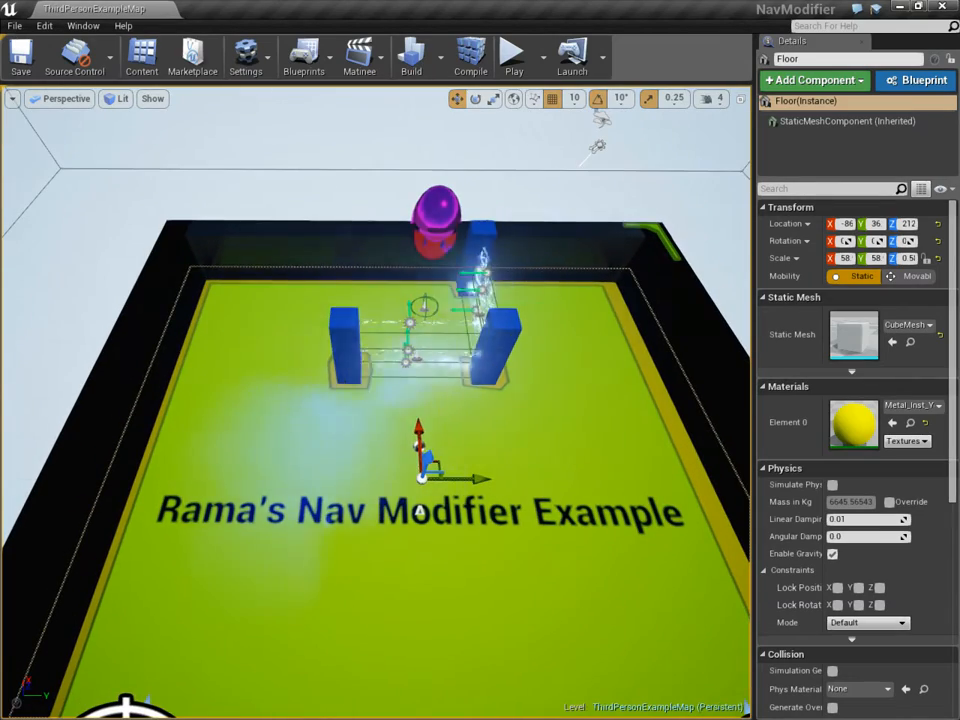
- Play the level once more, then stop the play session
left_click(513, 55)
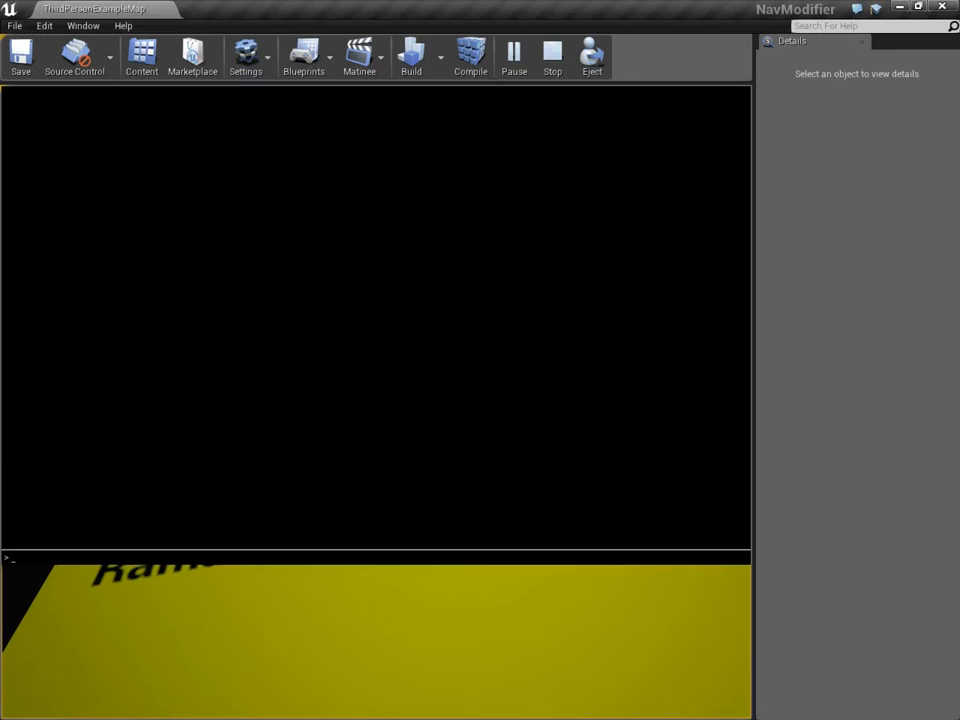
left_click(552, 55)
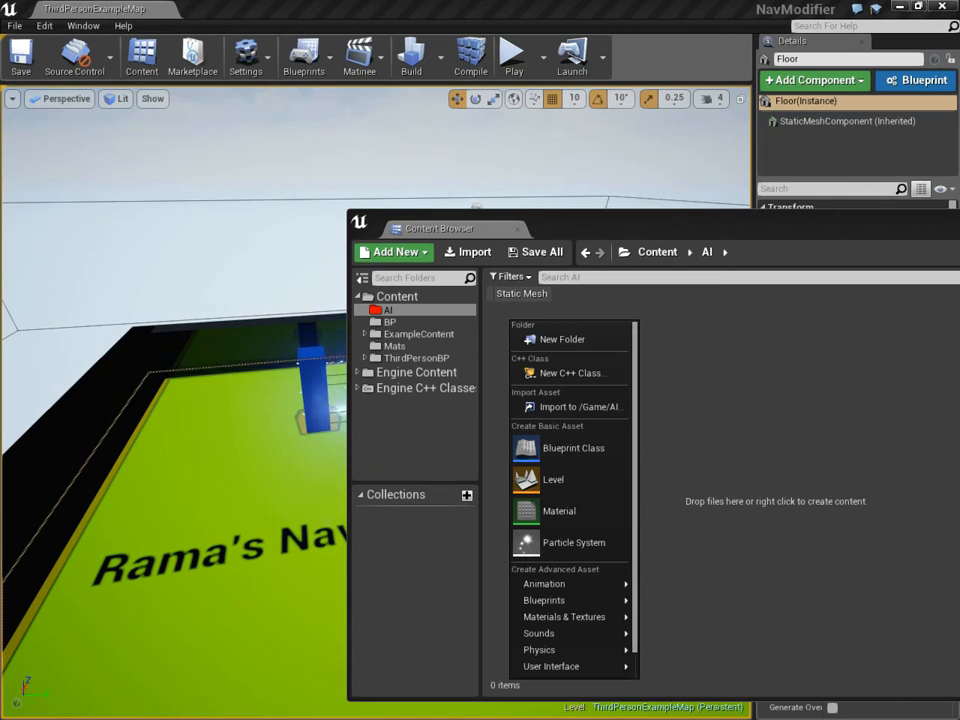
- Create a Blueprint with NavArea as parent, named ElectricArea, and open it
left_click(573, 447)
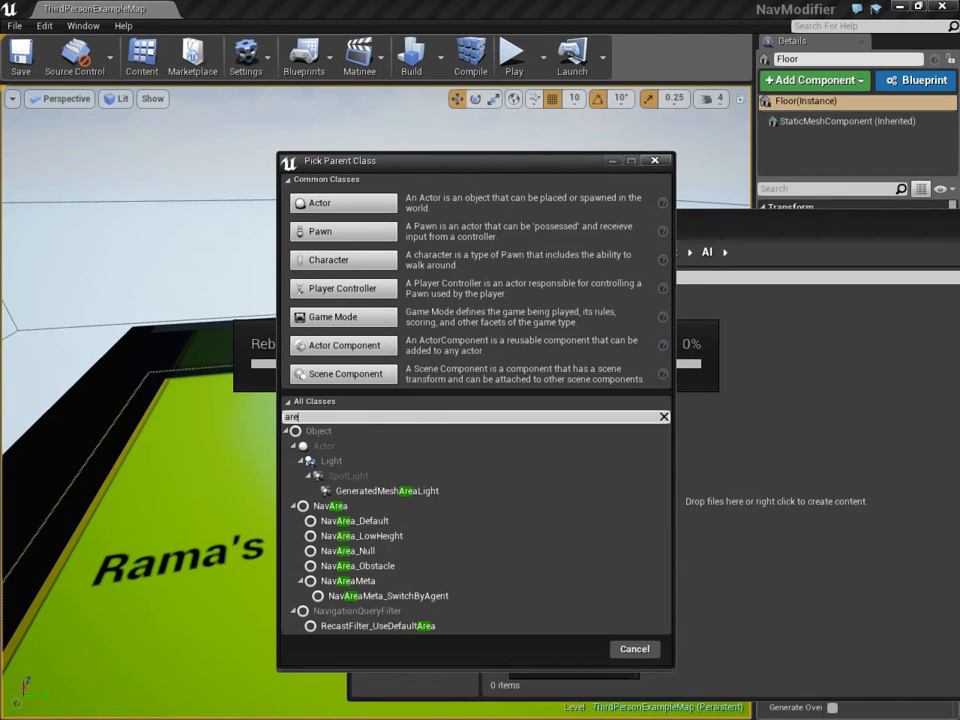
type("area filt")
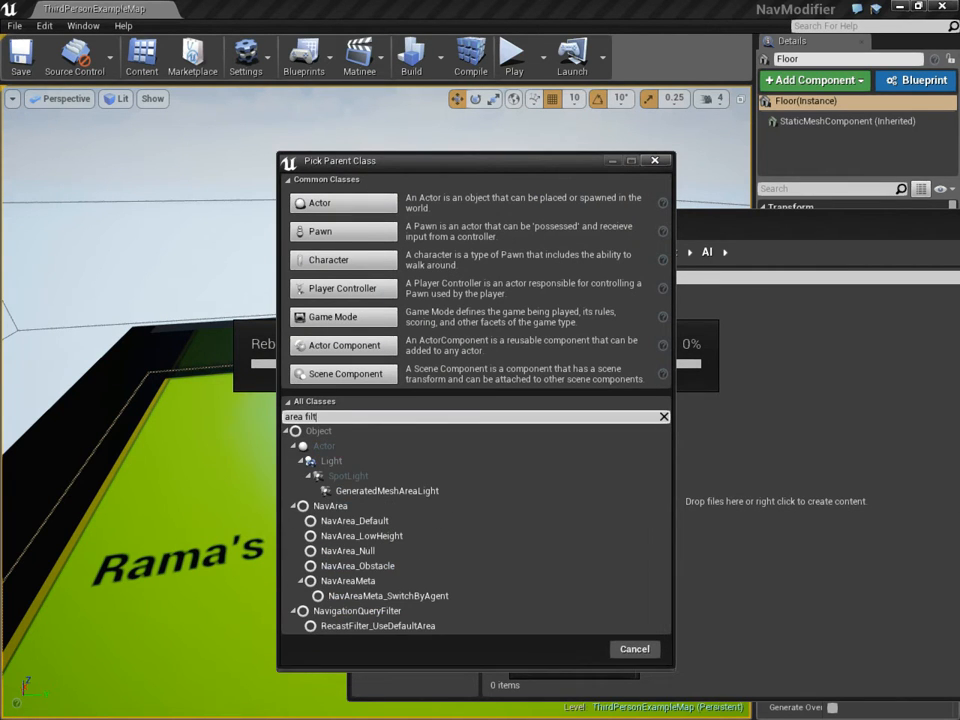
left_click(330, 506)
type("Electric")
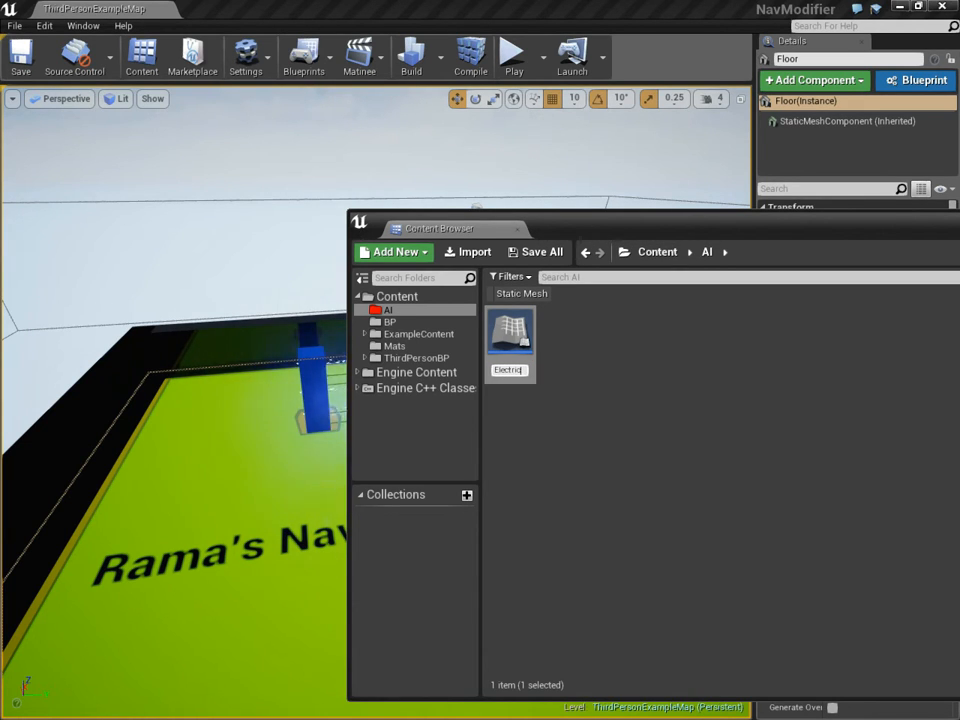
mouse_move(511, 335)
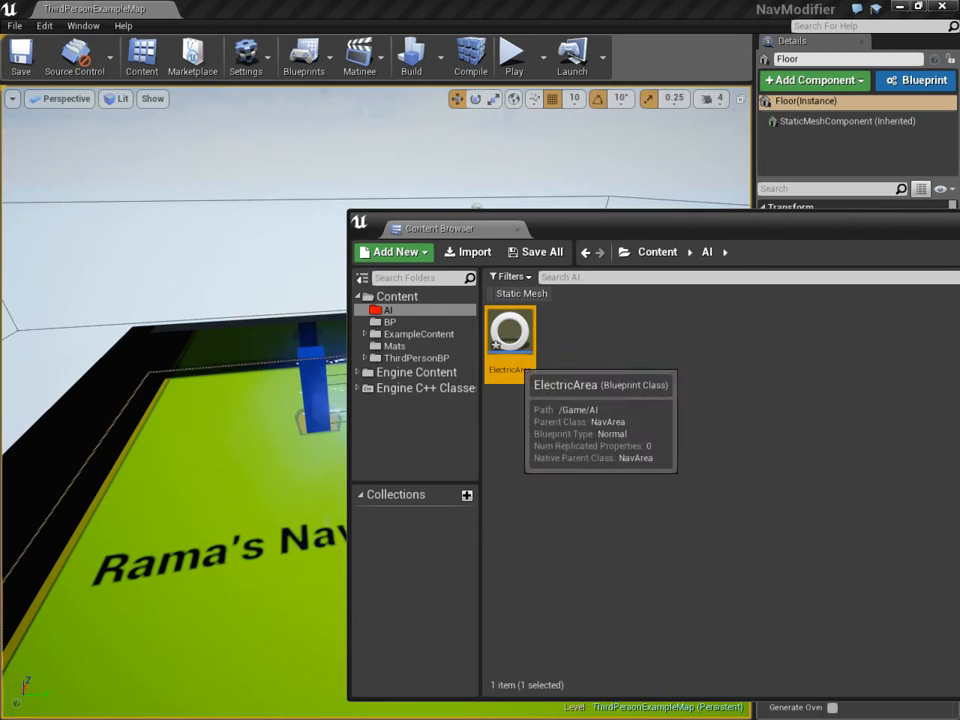
double_click(510, 335)
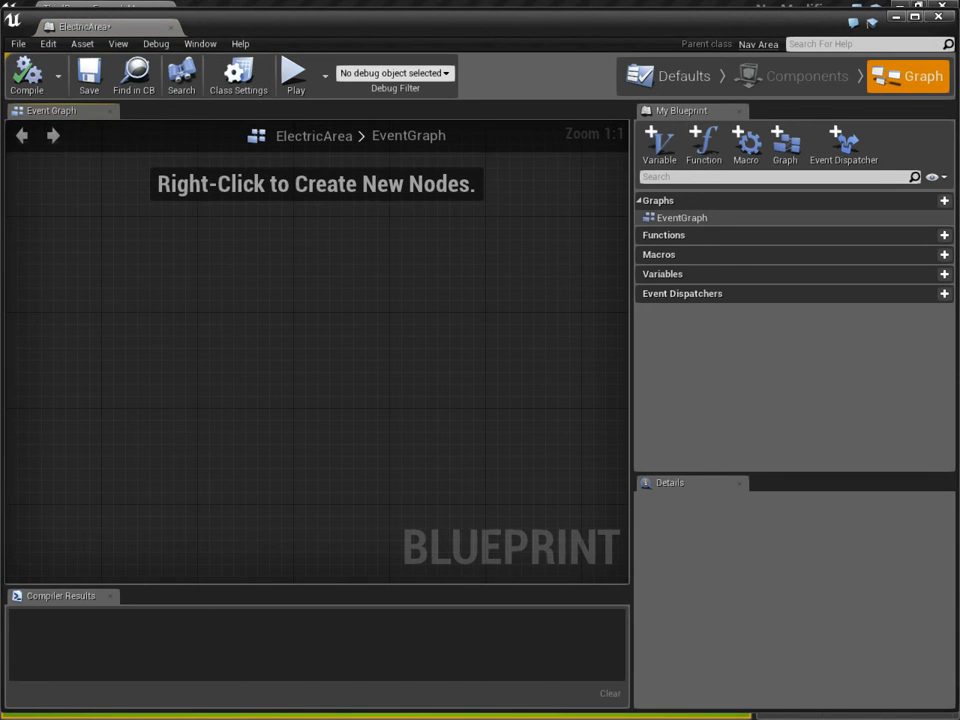
- View ElectricArea's Nav Area defaults, then close the Blueprint editor
left_click(683, 76)
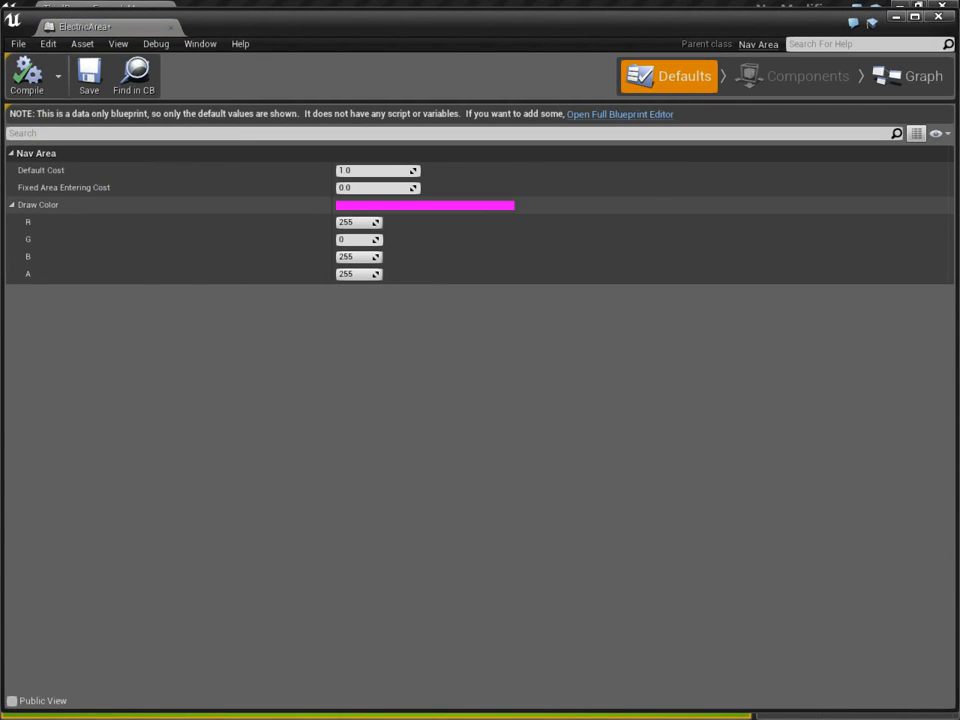
left_click(424, 205)
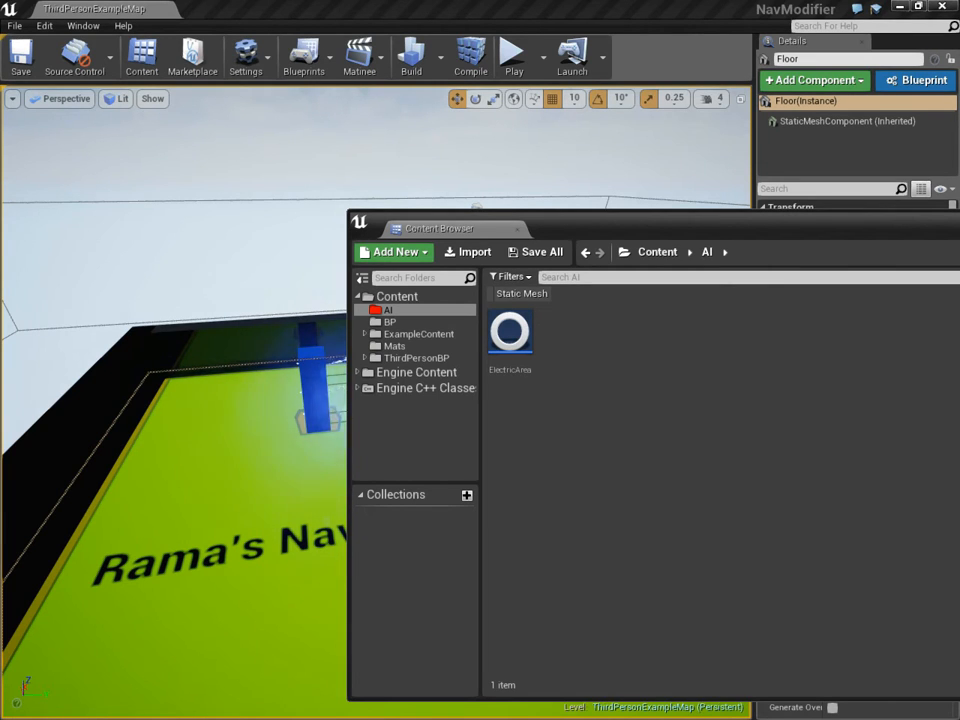
- Create a NavigationQueryFilter-based Blueprint named Filter_AvoidElectric in the AI folder
left_click(393, 251)
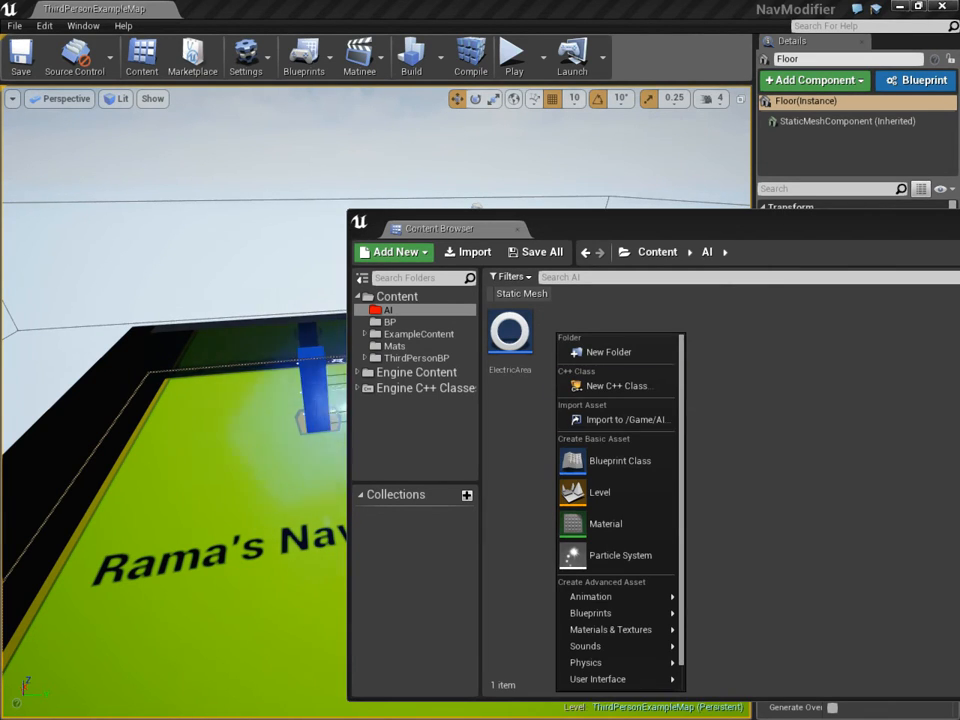
left_click(619, 460)
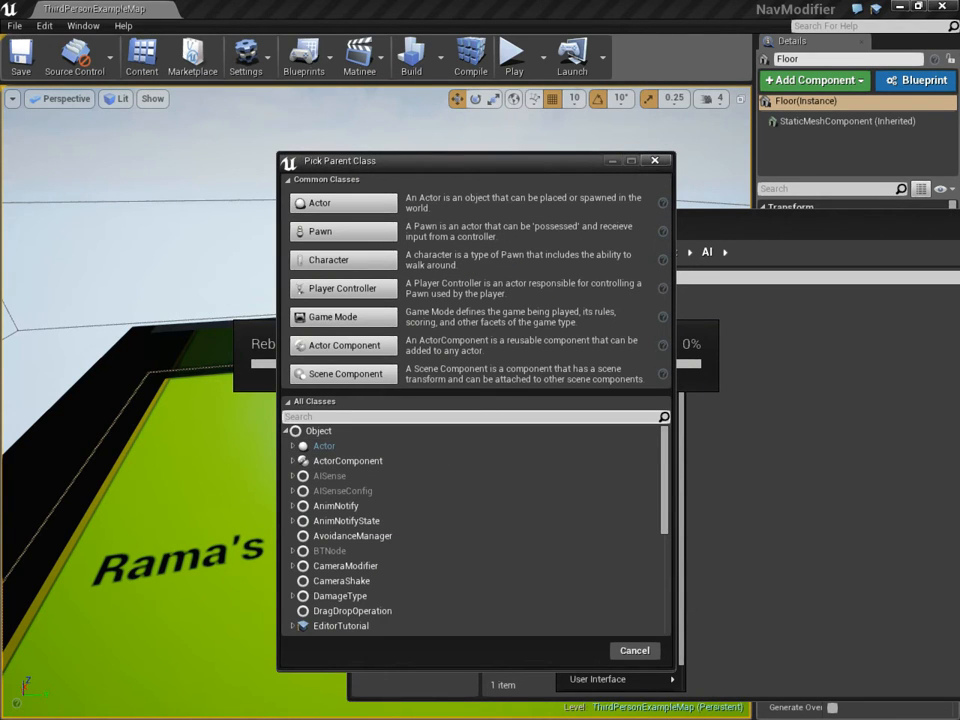
type("filter")
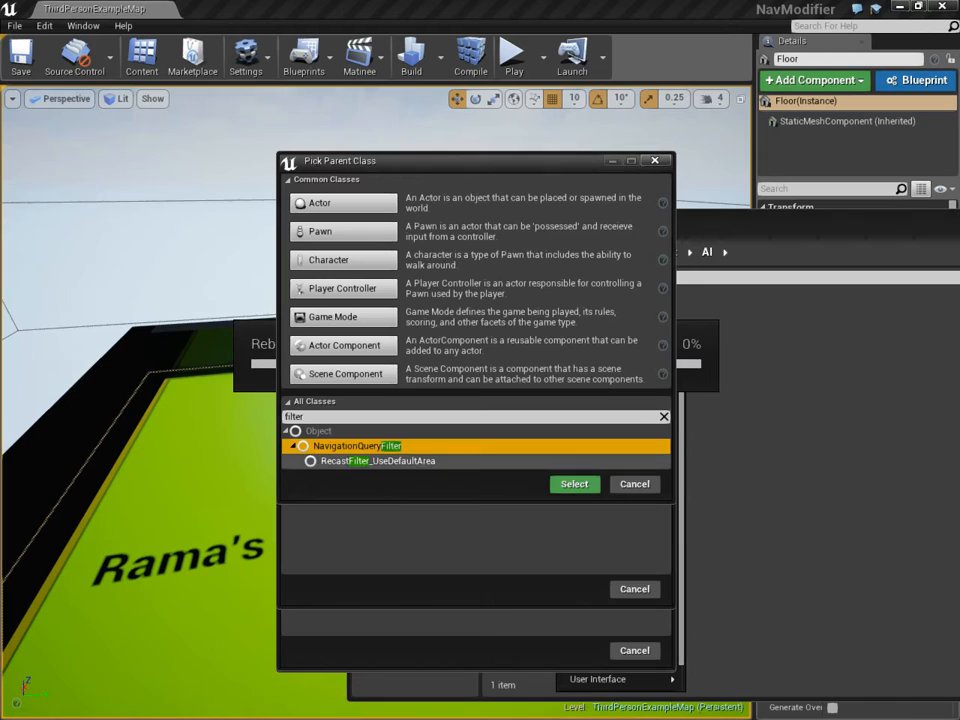
left_click(574, 484)
type("ilter_Avoid")
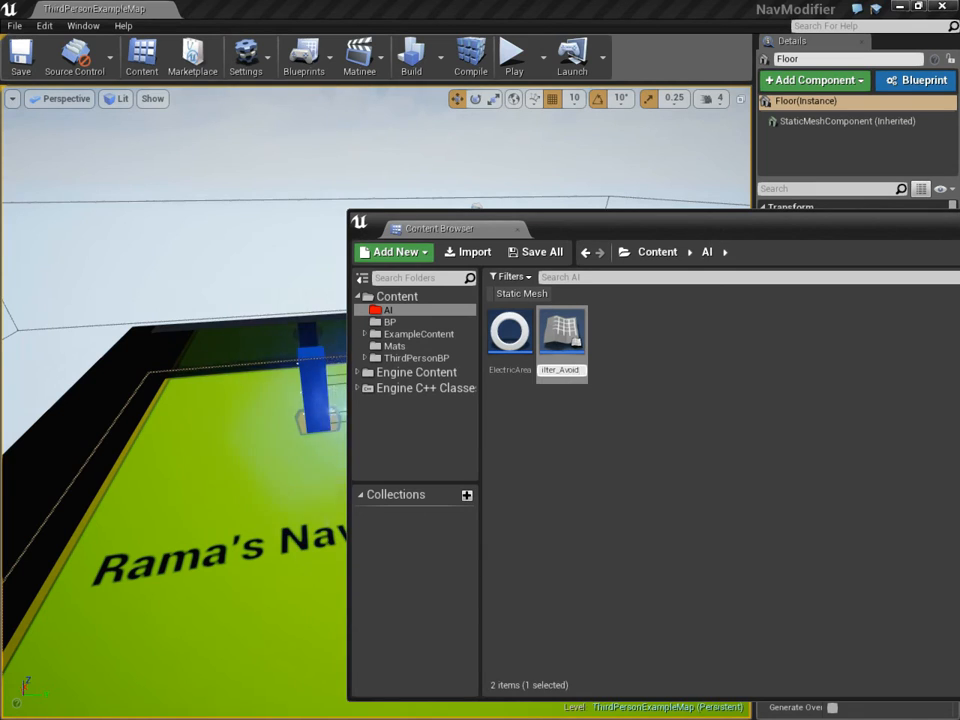
left_click(562, 335)
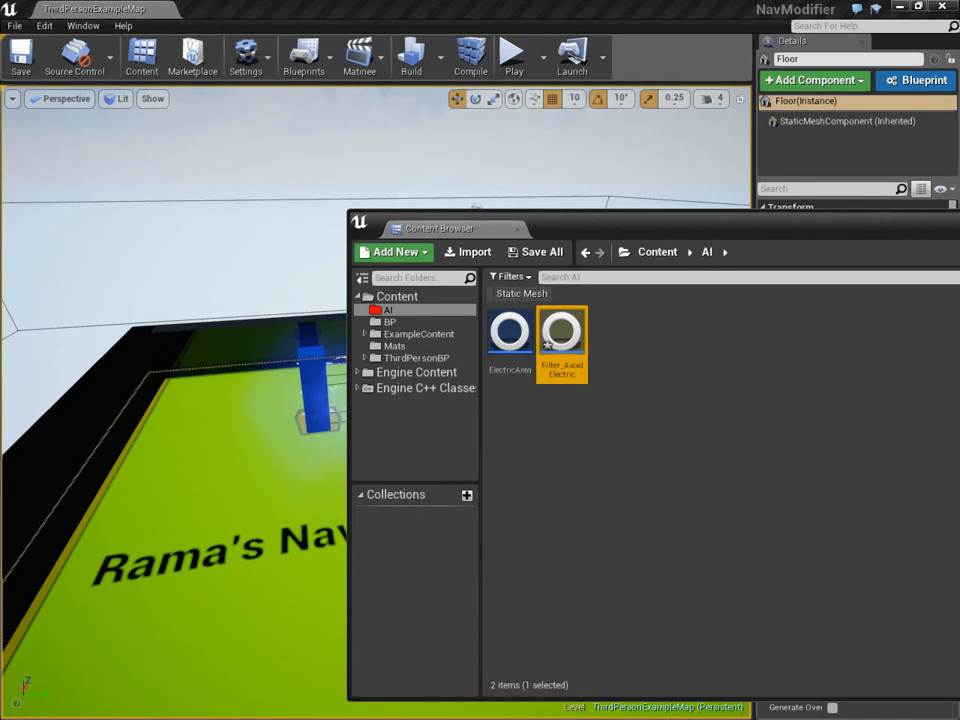
- Add an Areas override in Filter_AvoidElectric's defaults with Area Class ElectricArea
double_click(562, 330)
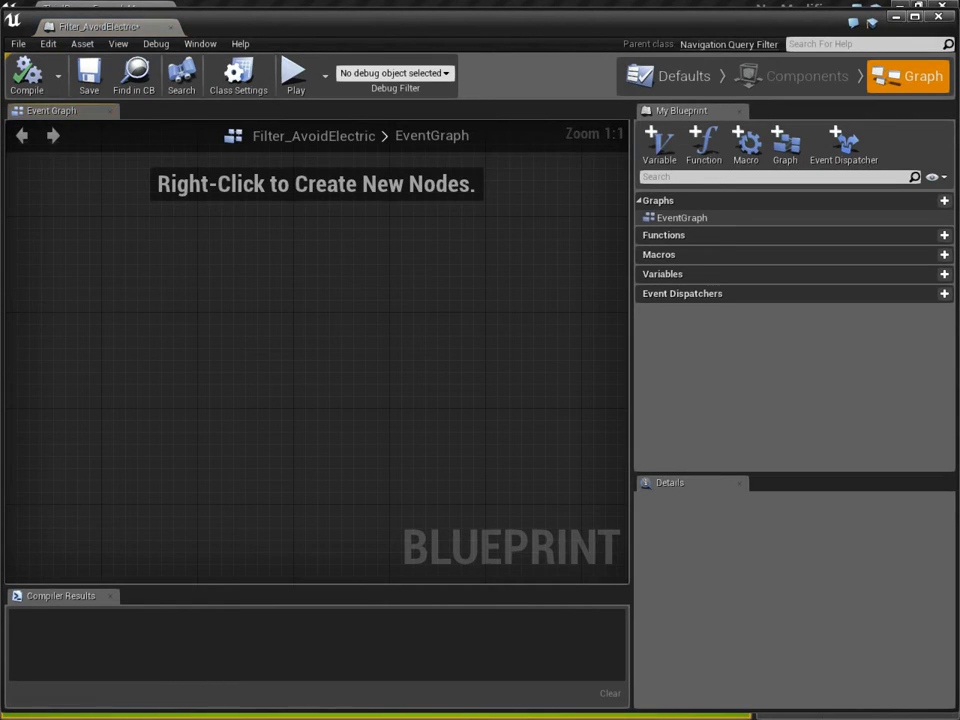
left_click(684, 76)
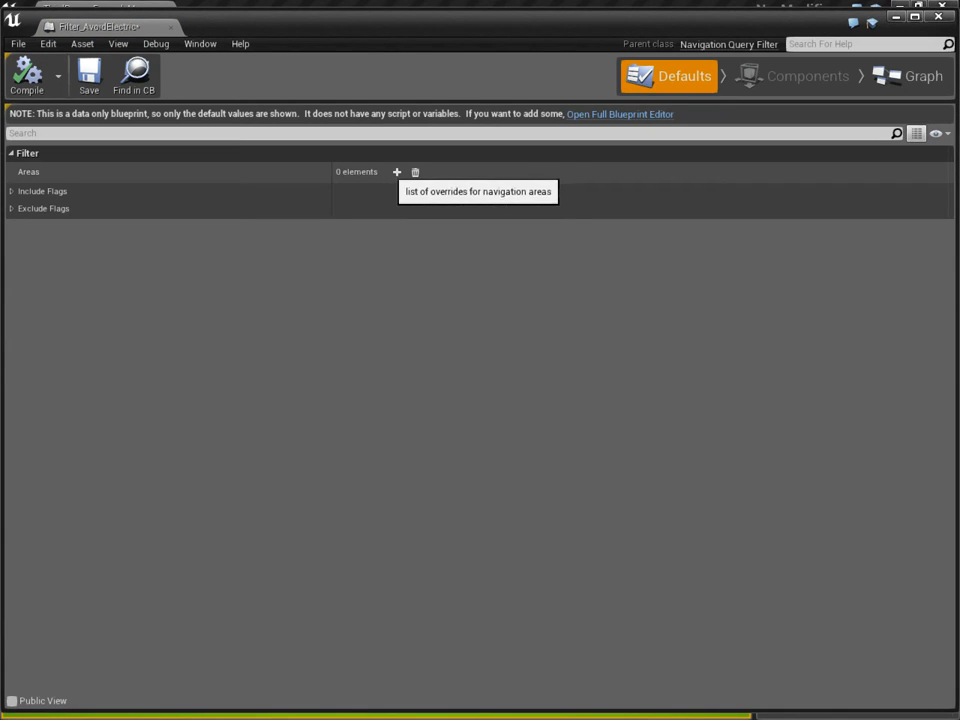
left_click(396, 171)
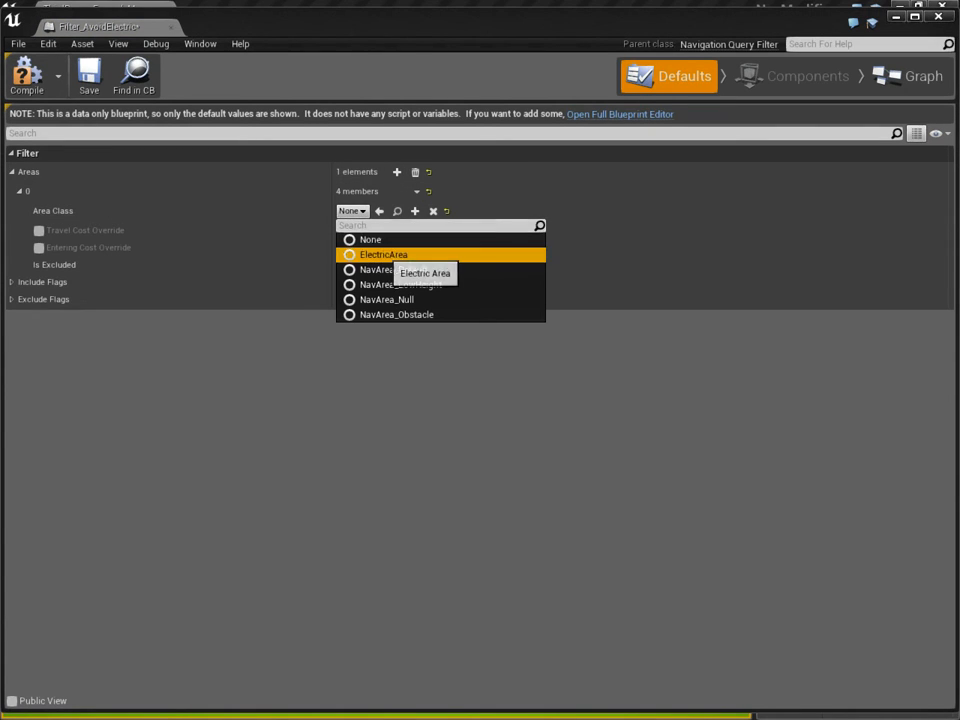
left_click(383, 254)
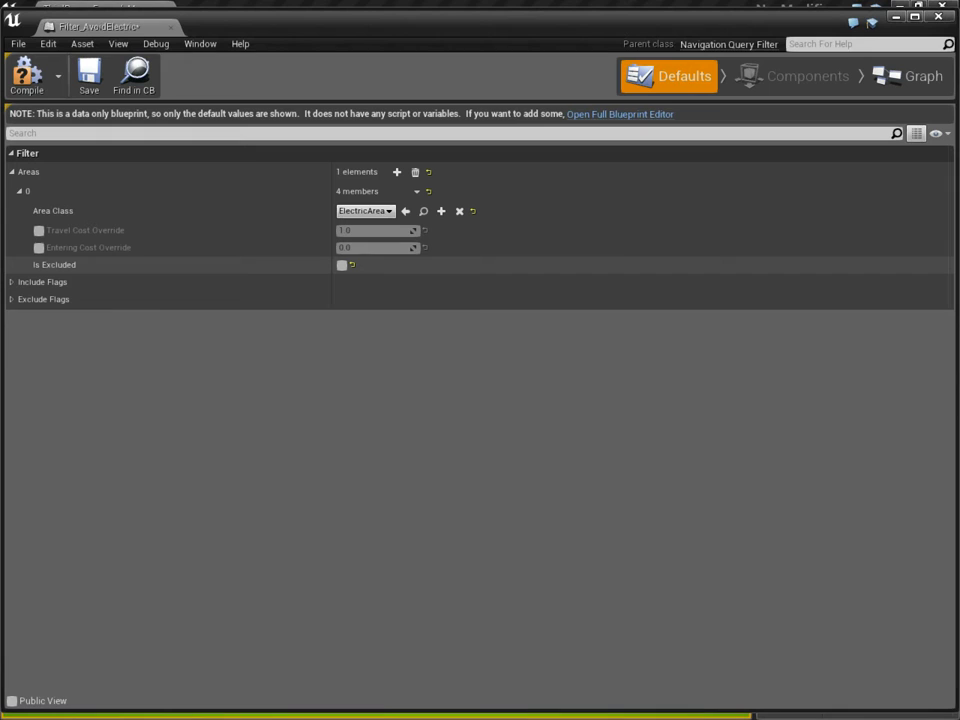
left_click(341, 264)
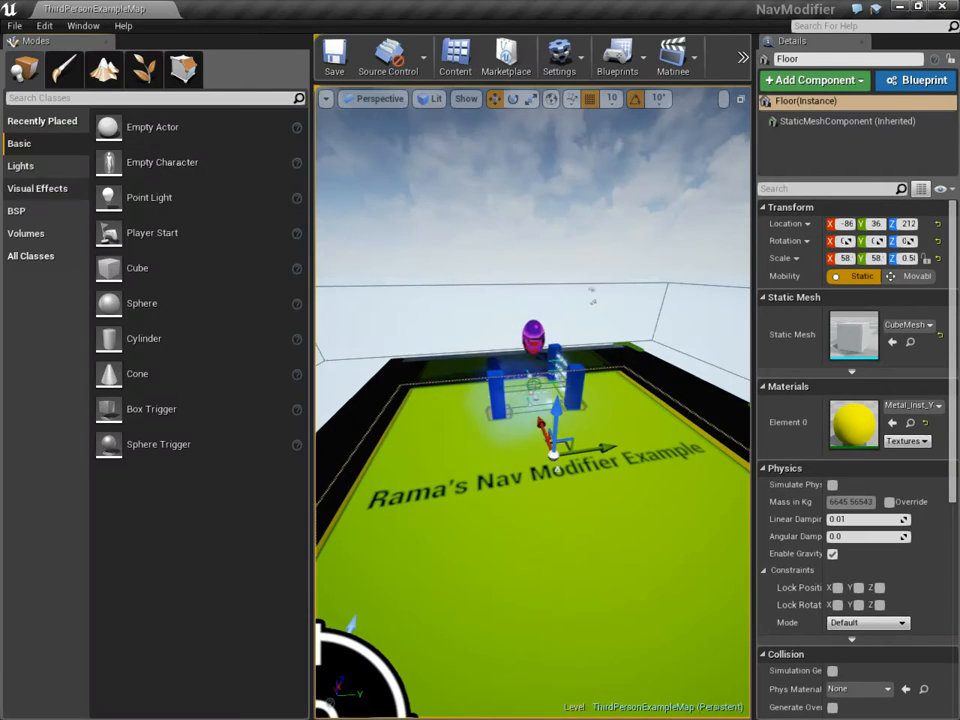
- Find the Nav Modifier Volume by searching 'modi' under Volumes in the Modes panel
left_click(26, 233)
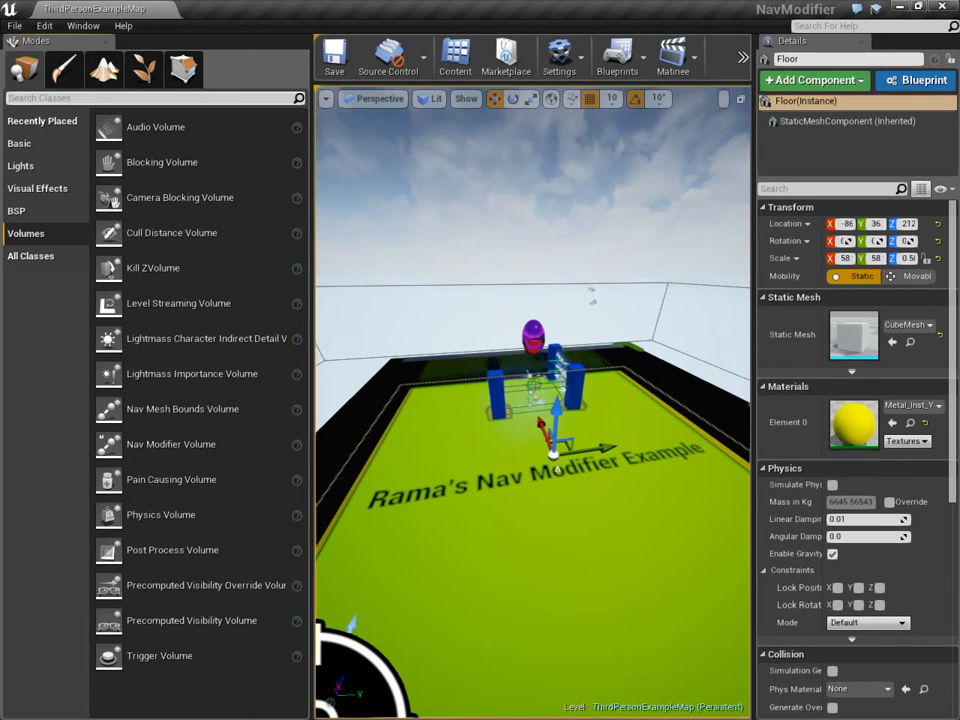
type("modi")
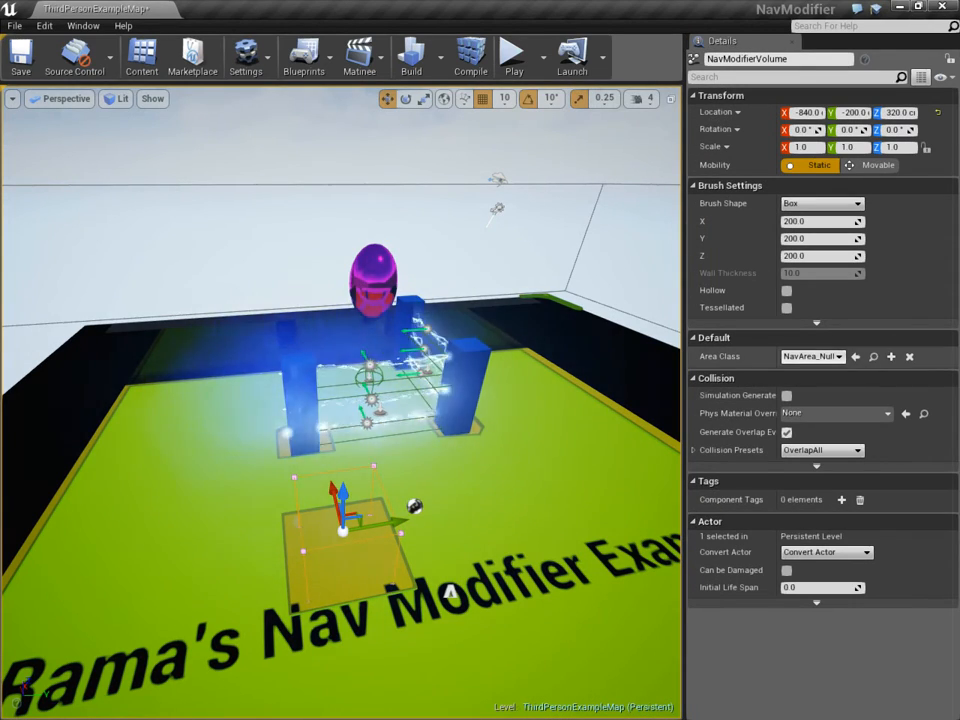
- Set the Nav Modifier Volume's Area Class to ElectricArea
left_click(812, 356)
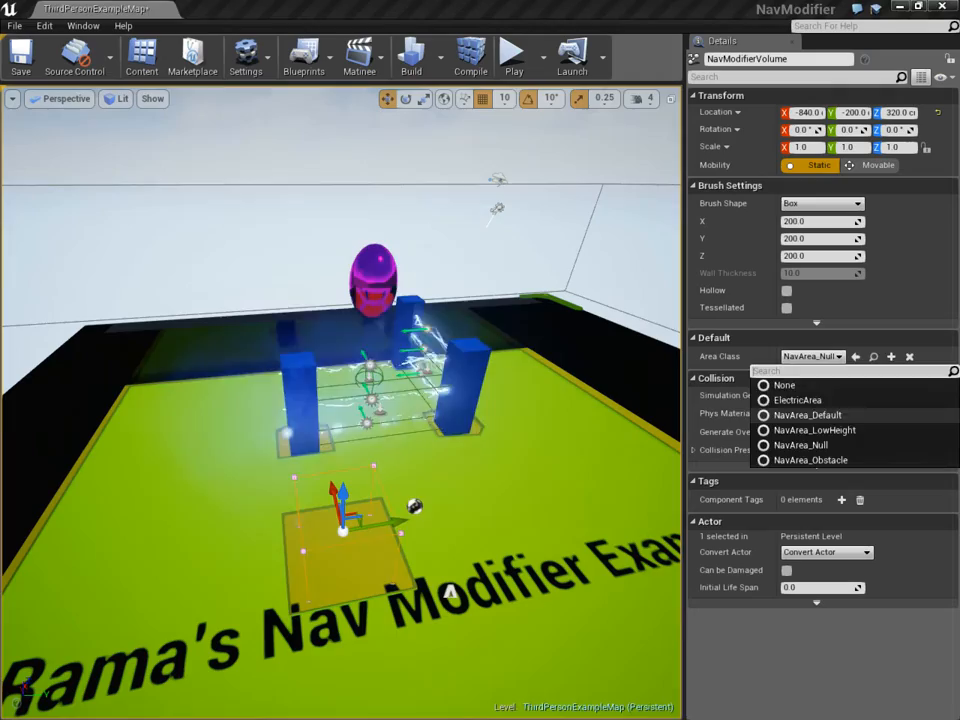
left_click(797, 400)
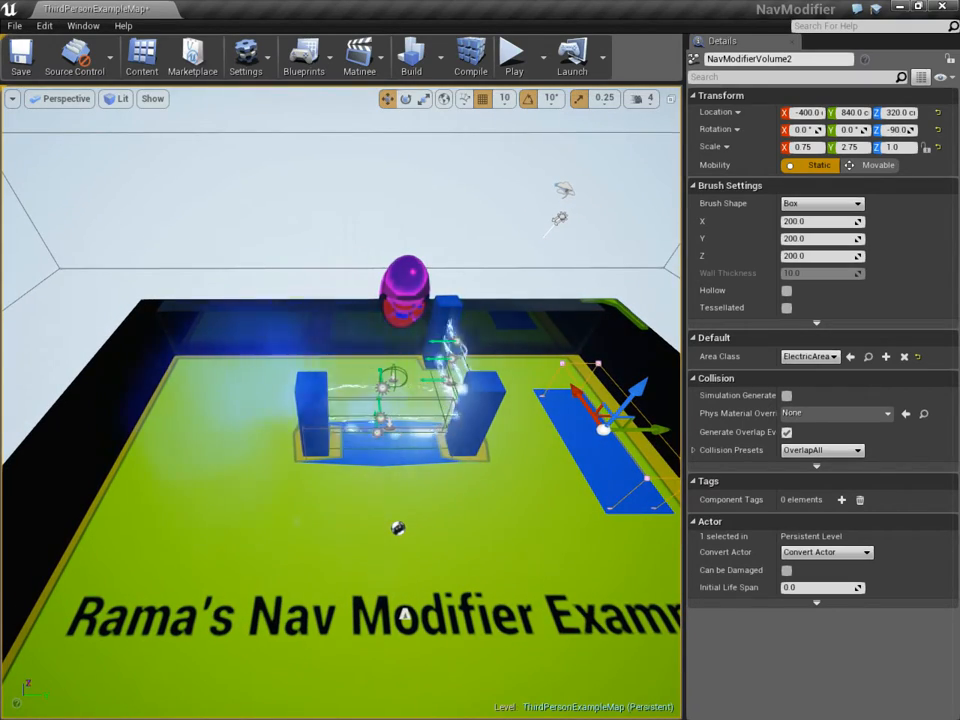
- Tick Is Excluded for ElectricArea in Filter_AvoidElectric, then close the filter editor
left_click(20, 57)
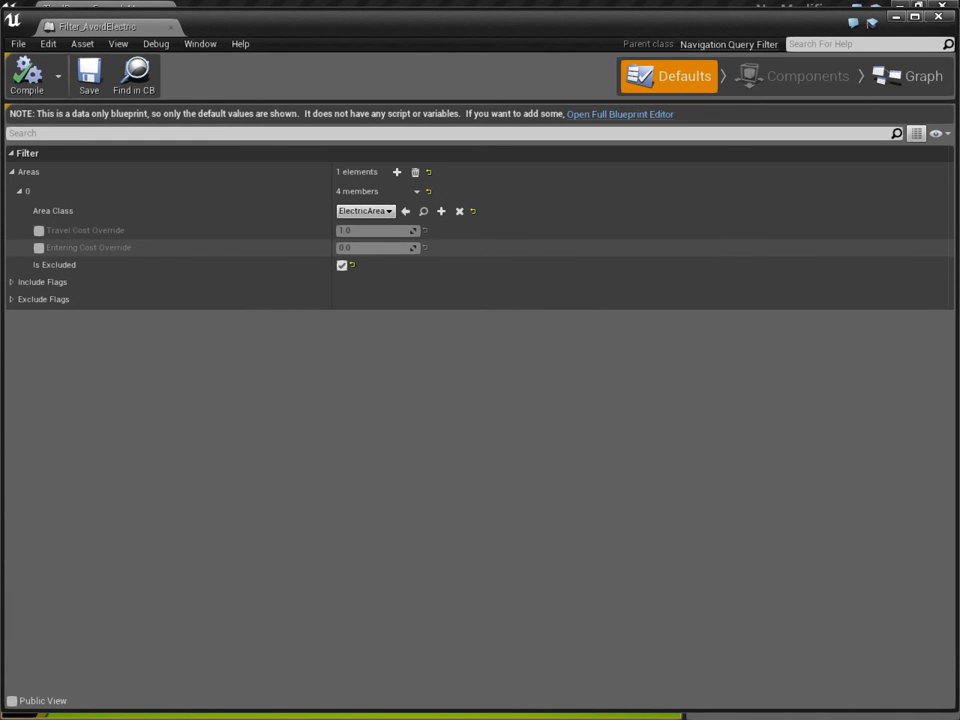
mouse_move(170, 27)
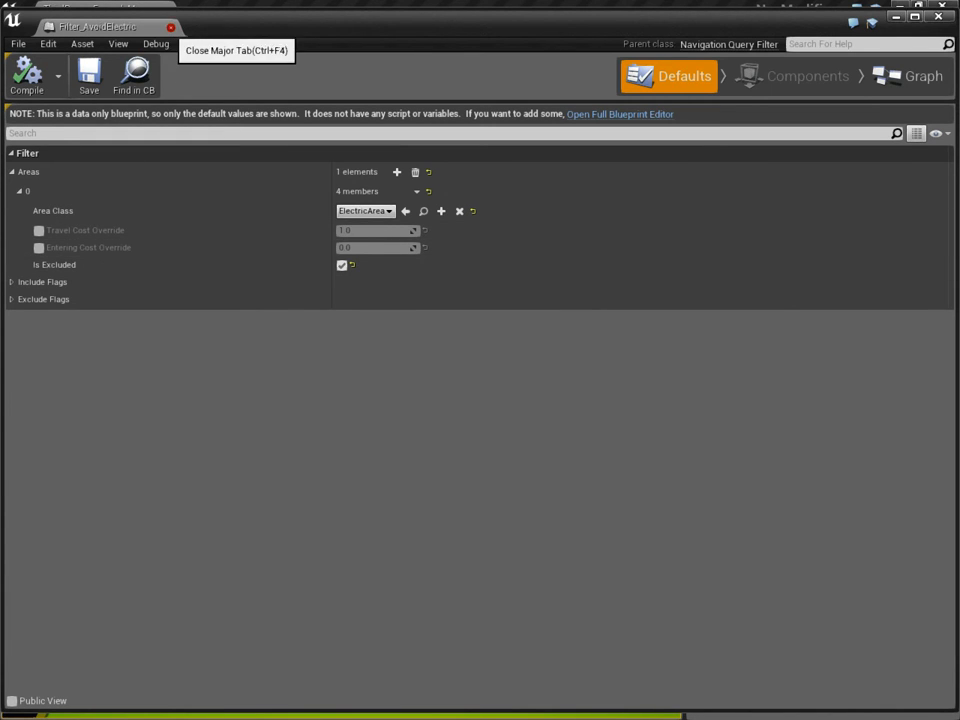
left_click(170, 27)
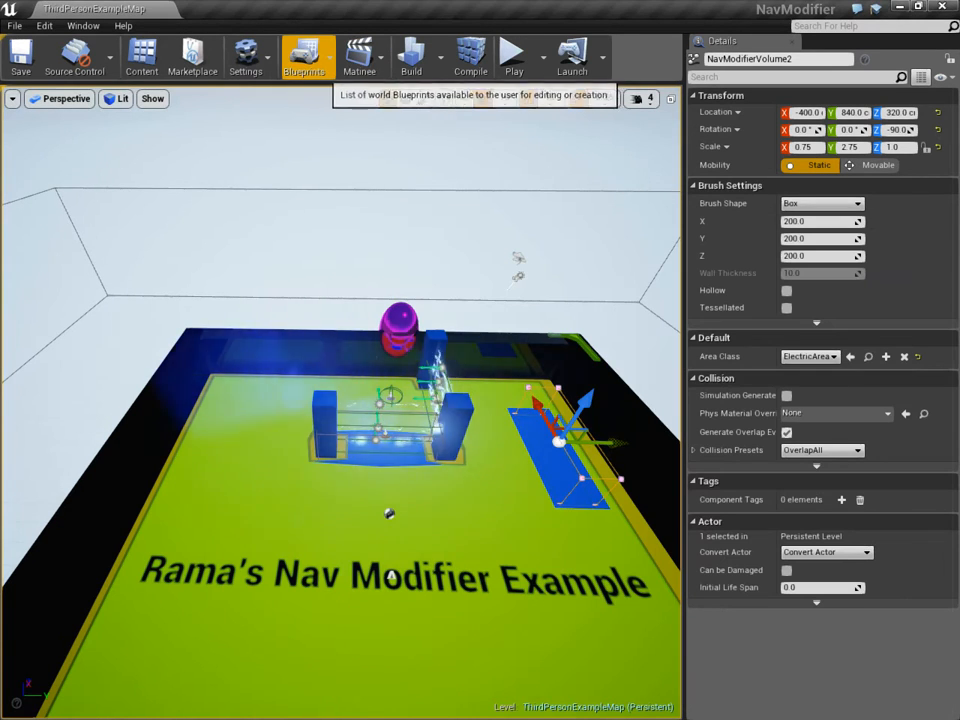
- Open the Level Blueprint and zoom in on the Victory AI Move to with Filter node
left_click(305, 57)
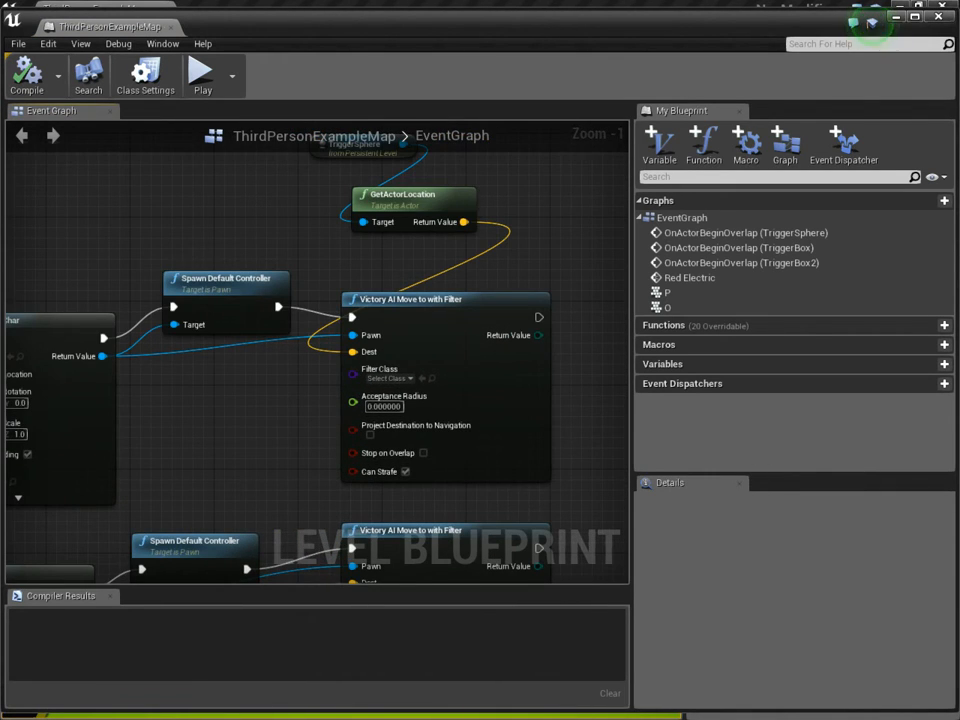
scroll("down", 3)
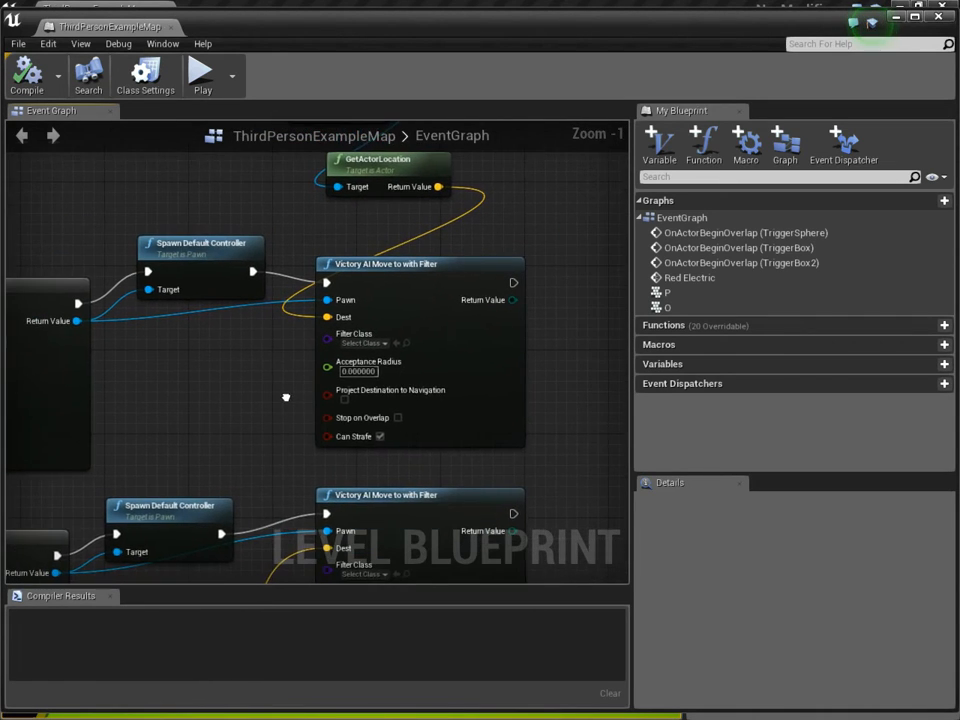
scroll("down", 3)
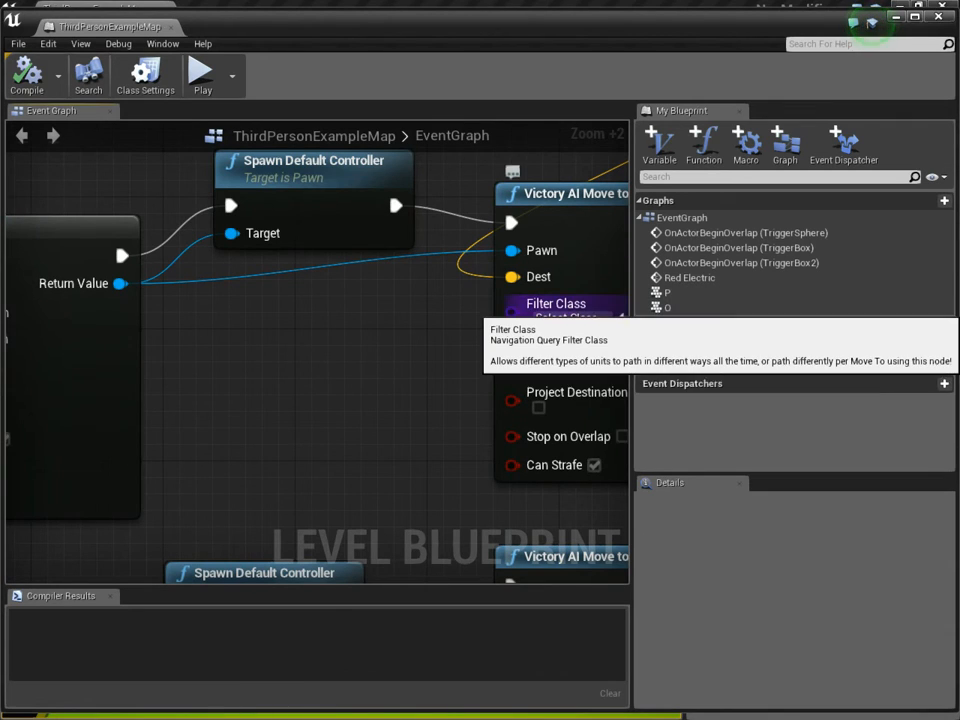
- Set the node's Filter Class to Filter_AvoidElectric and return to the level viewport
left_click(570, 317)
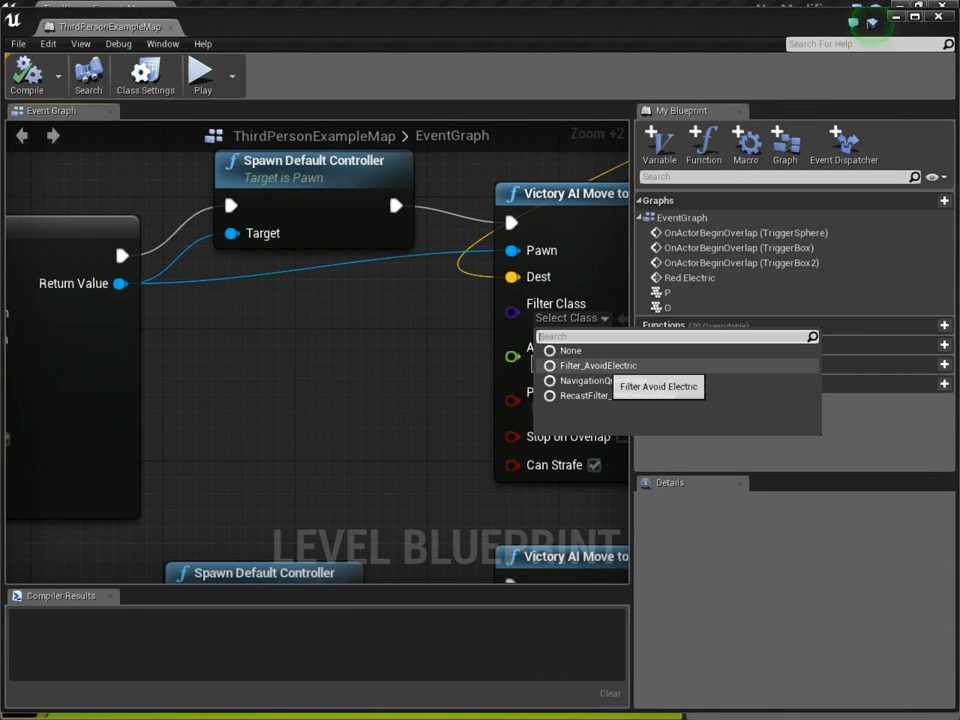
left_click(598, 365)
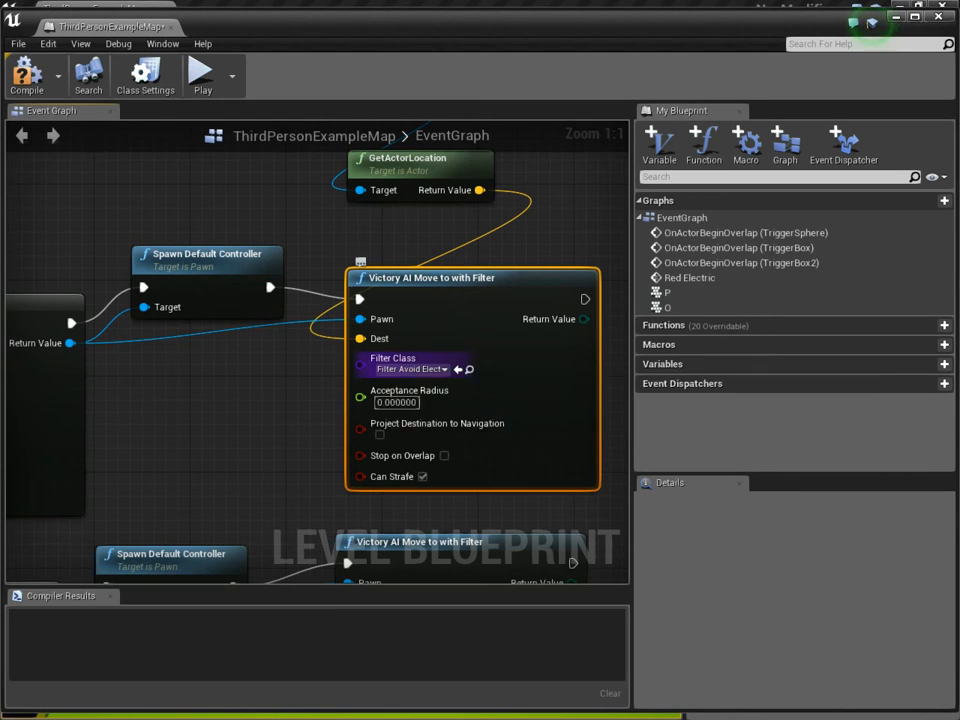
mouse_move(437, 423)
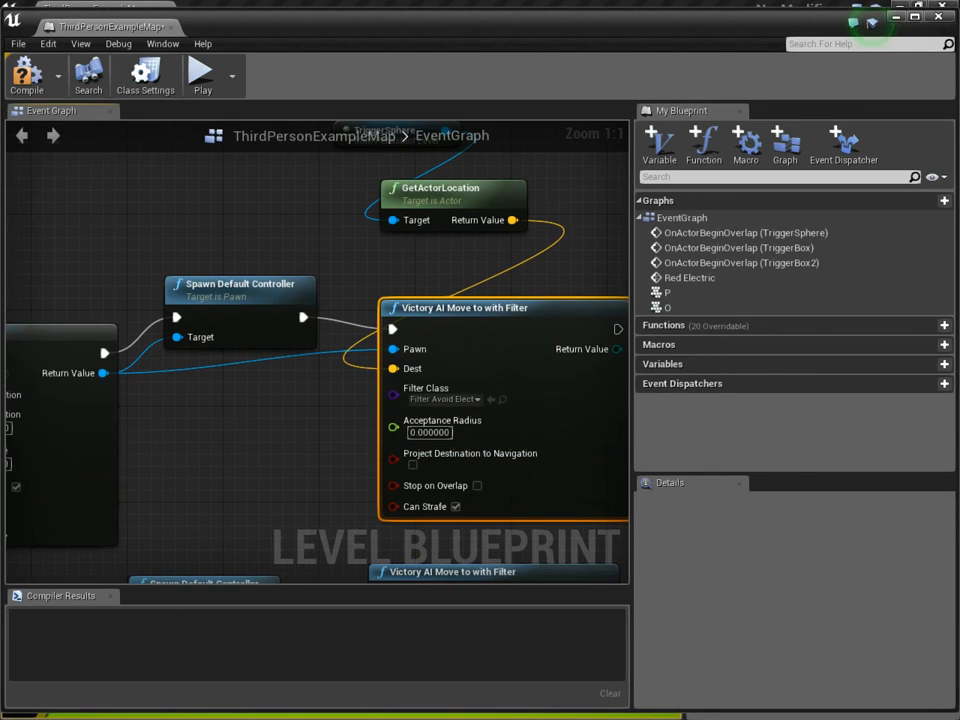
left_click(27, 75)
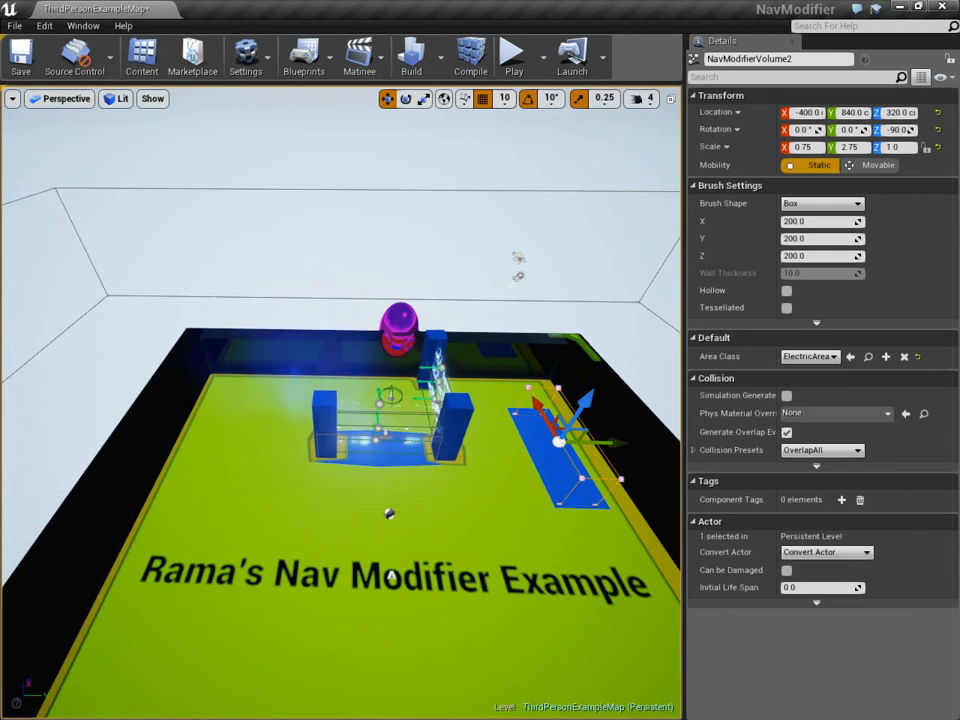
- Move NavModifierVolume2 onto the lightning posts near the gate and play the level
left_click(513, 55)
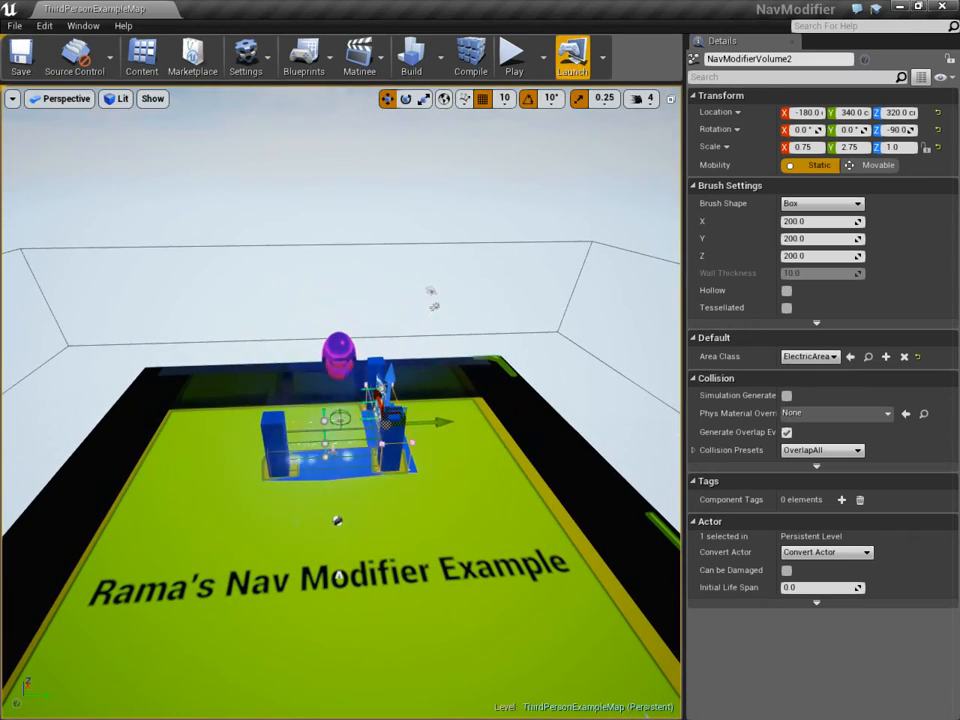
left_click(513, 55)
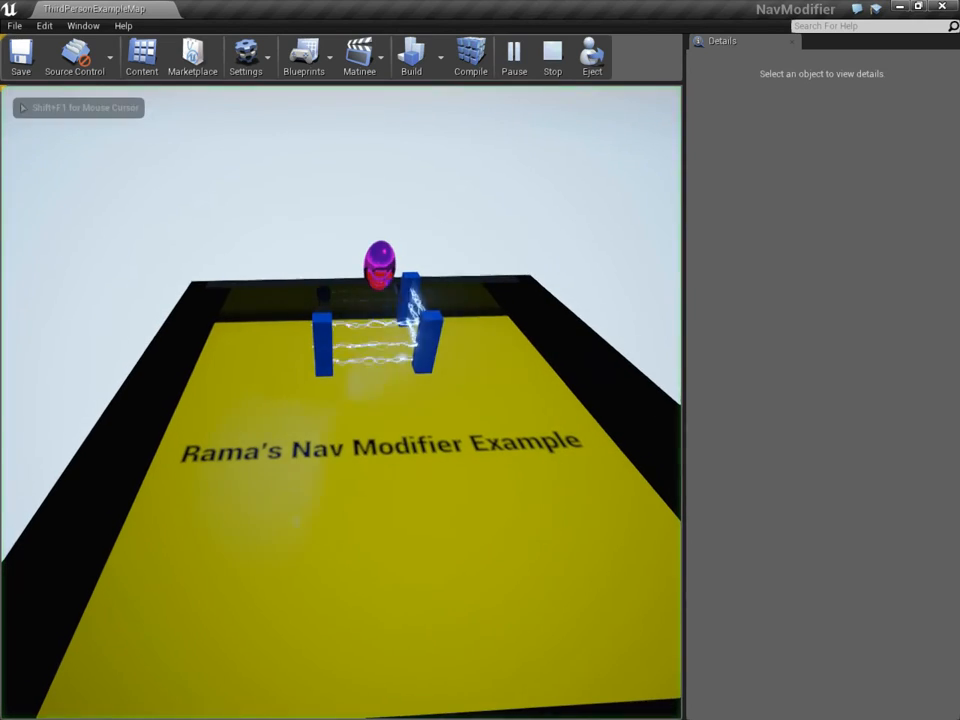